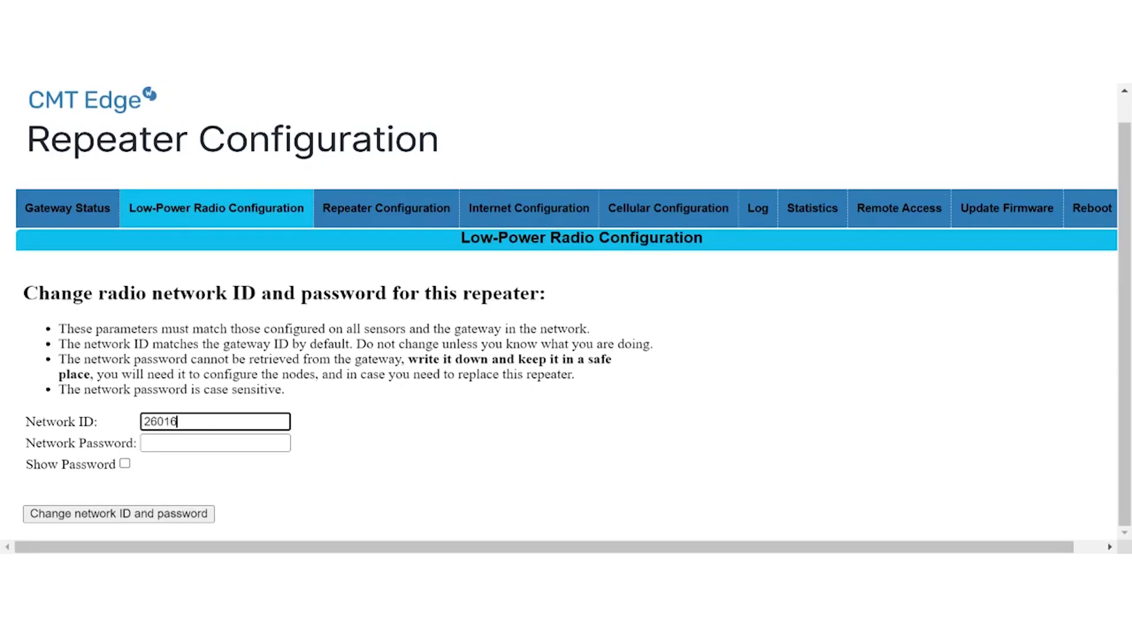
Step: Save network ID 26016 for the repeater via 'Change network ID and password'
click(386, 208)
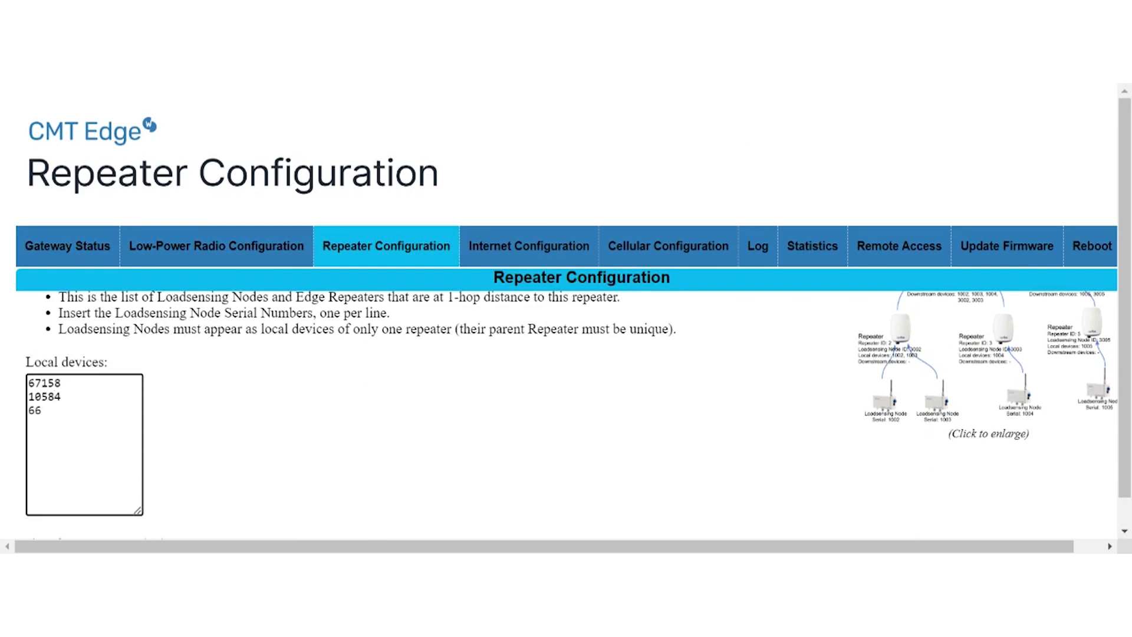
Step: Apply the repeater configuration with the node serial numbers listed as local devices
scroll(down, 3)
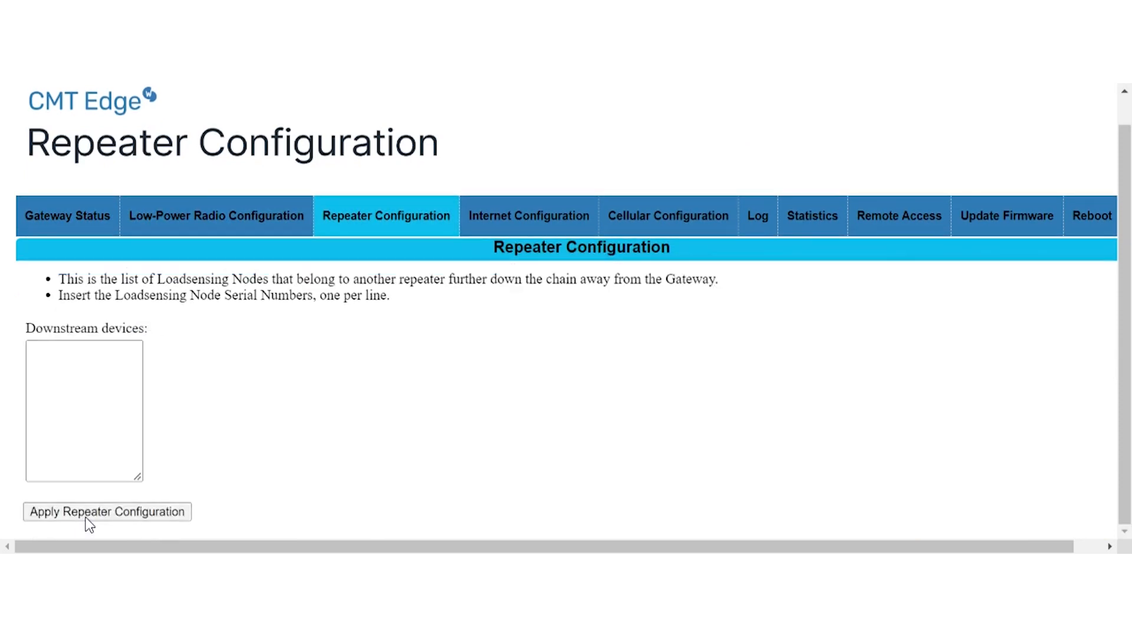
click(107, 511)
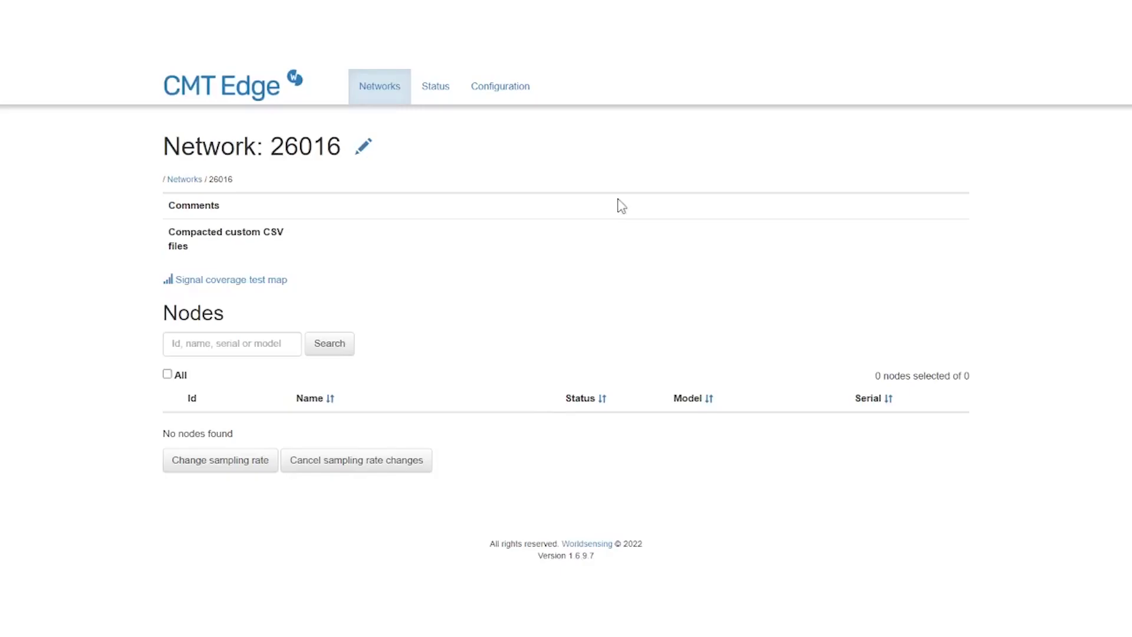
mouse_move(283, 310)
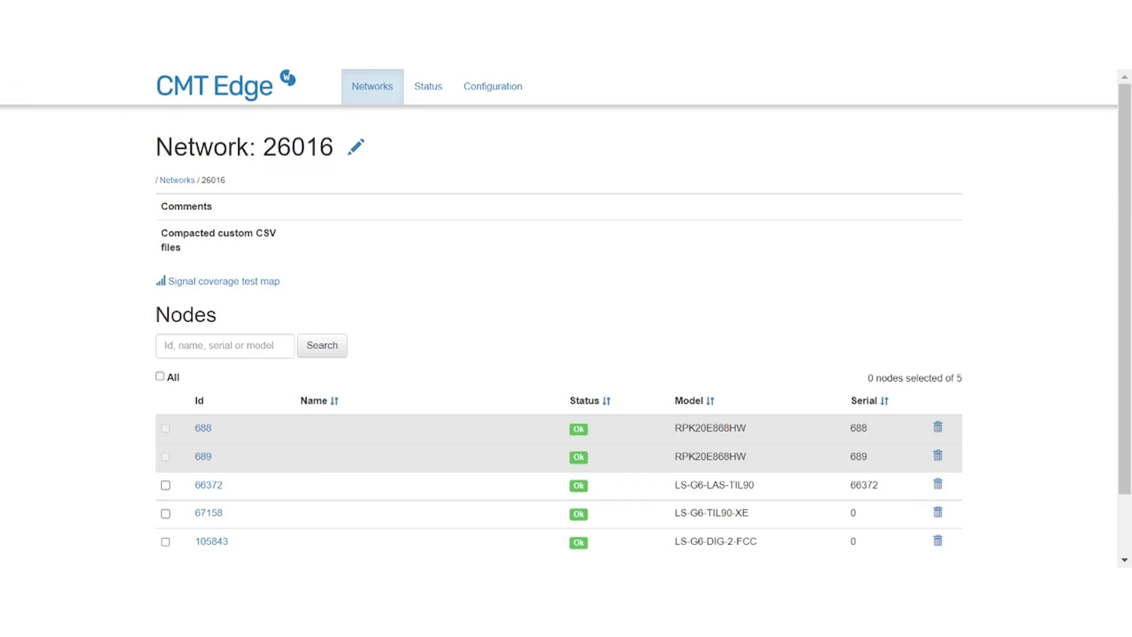
Step: Scroll the Network 26016 page to the Nodes table showing five nodes with green Ok status
scroll(down, 3)
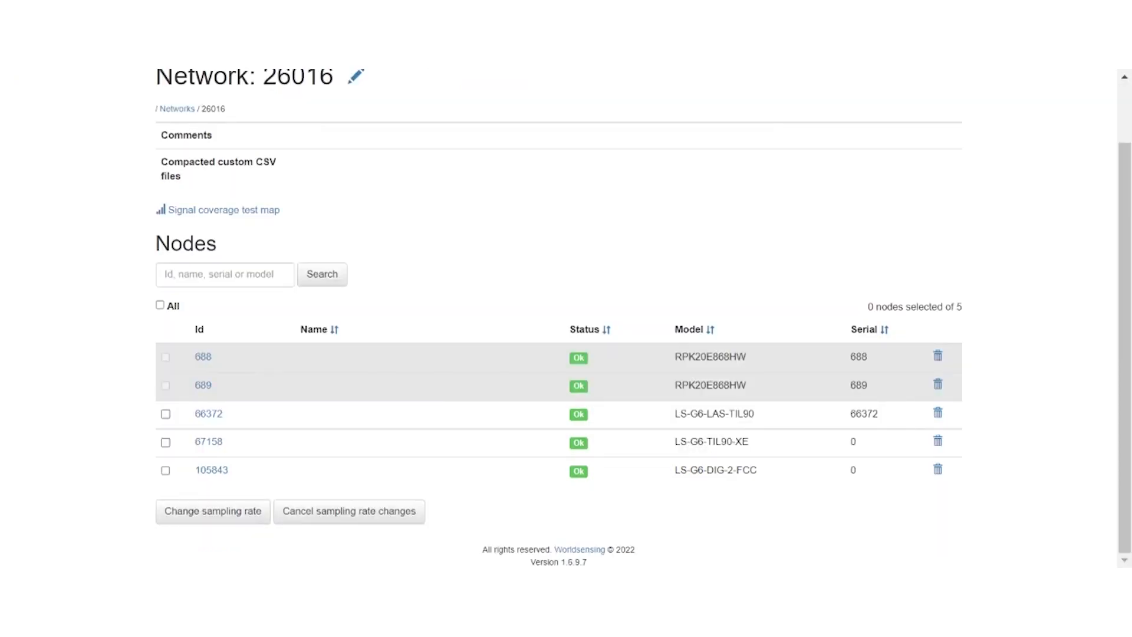